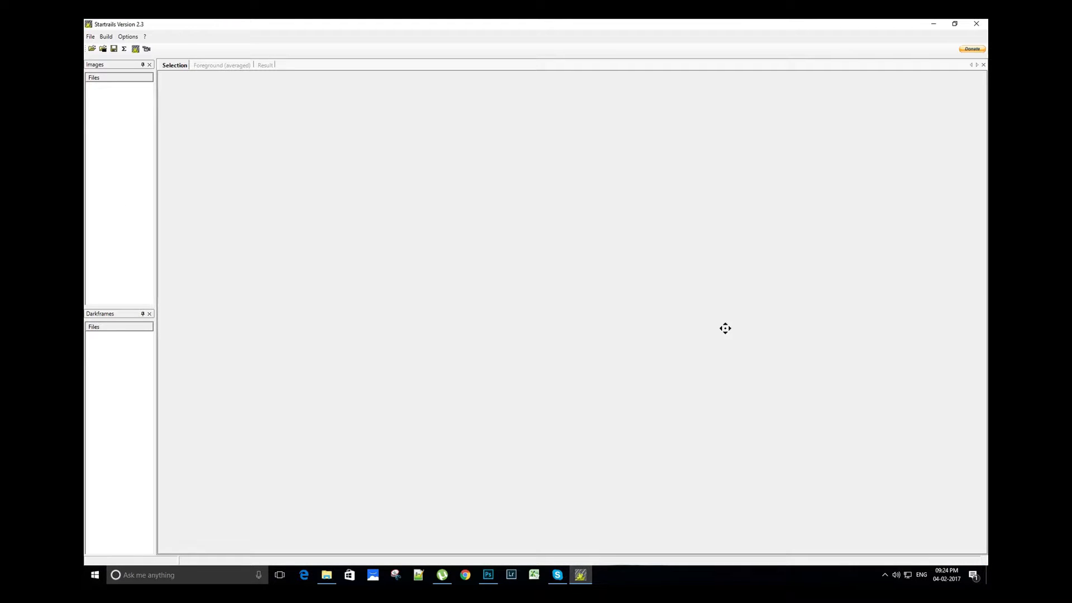
{"action": "mouse_move", "coordinate": [413, 275]}
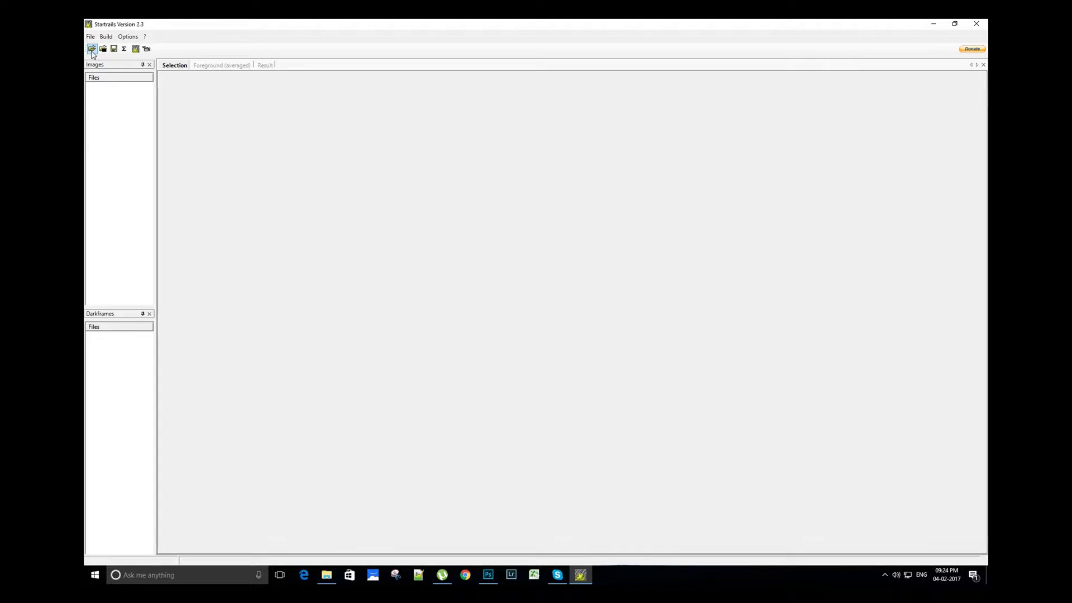
{"action": "mouse_move", "coordinate": [93, 48]}
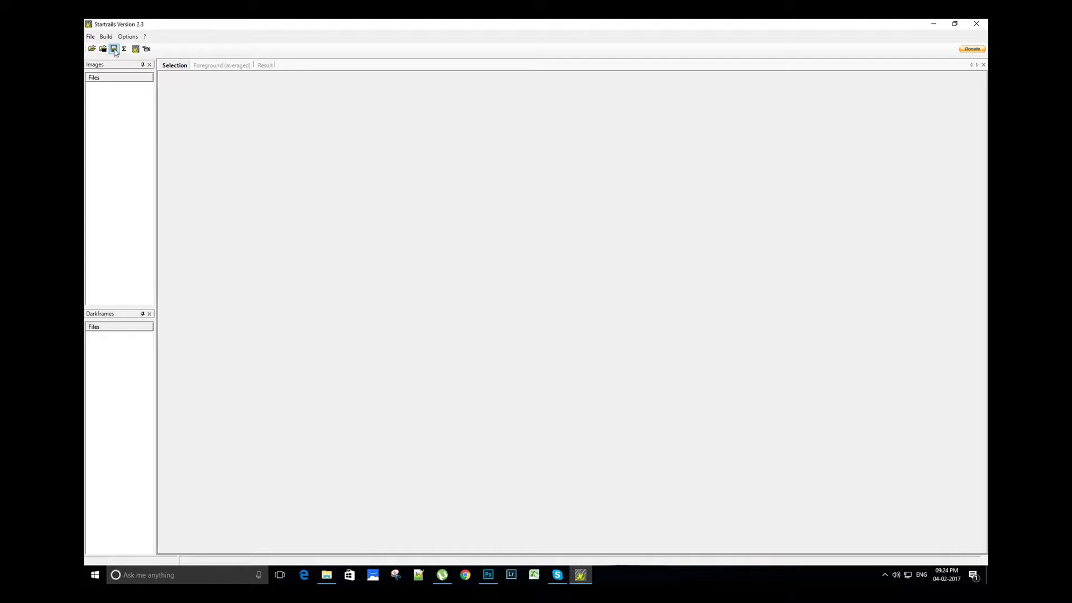
{"action": "mouse_move", "coordinate": [124, 48]}
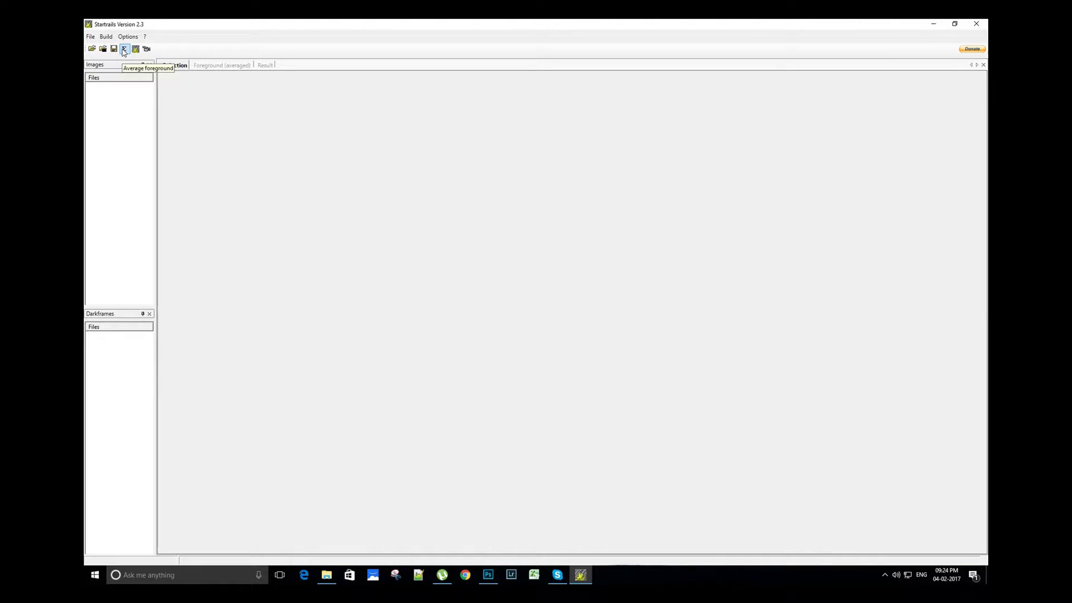
{"action": "mouse_move", "coordinate": [135, 48]}
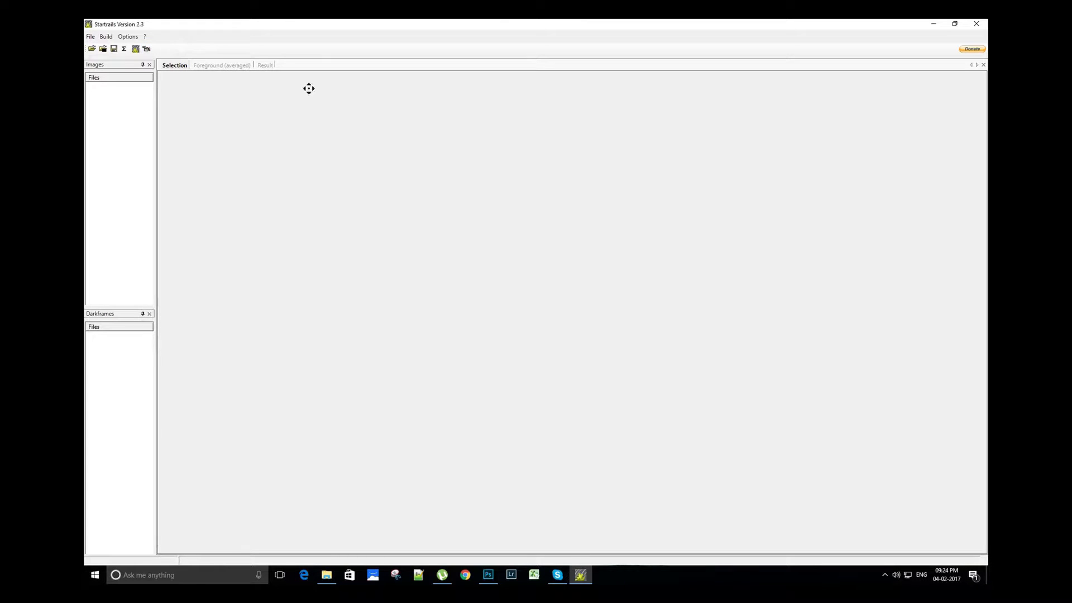
{"action": "mouse_move", "coordinate": [352, 199]}
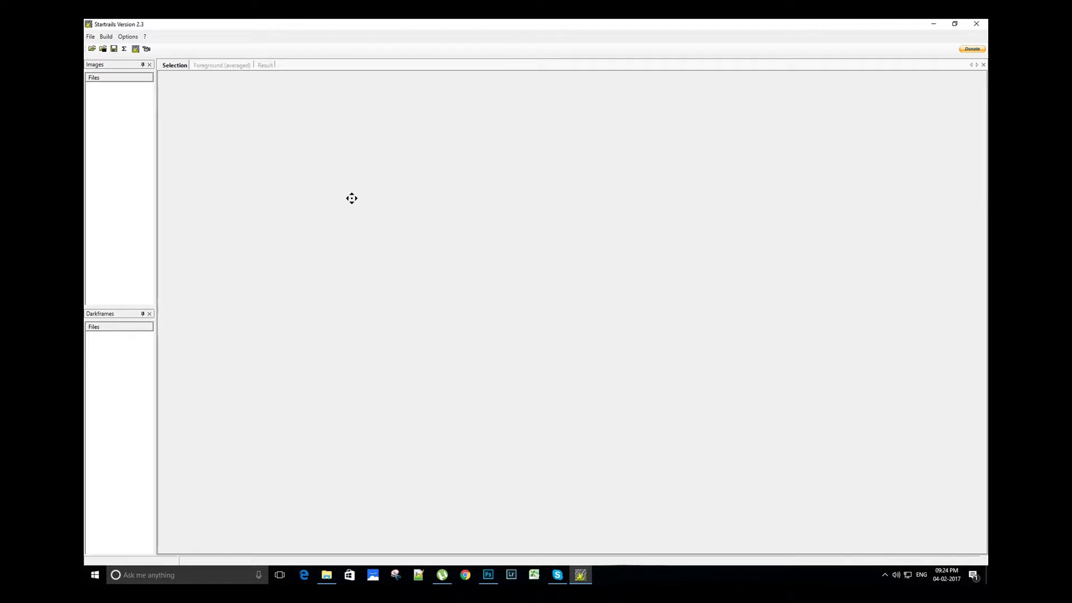
{"action": "mouse_move", "coordinate": [248, 174]}
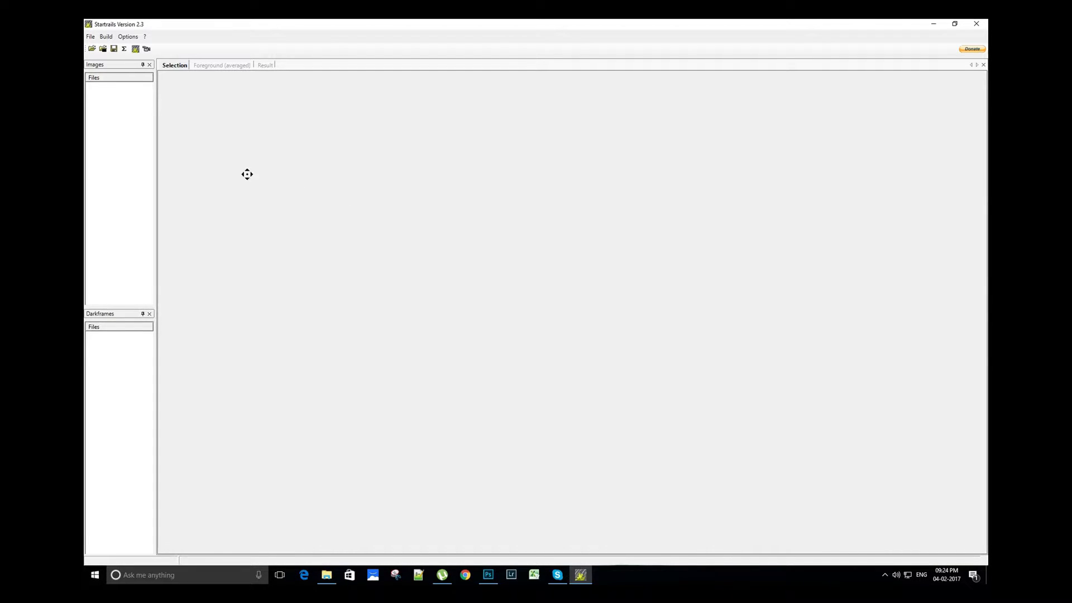
Load all StarTrails JPGs from the stars folder into the Images list.
{"action": "left_click", "coordinate": [92, 48]}
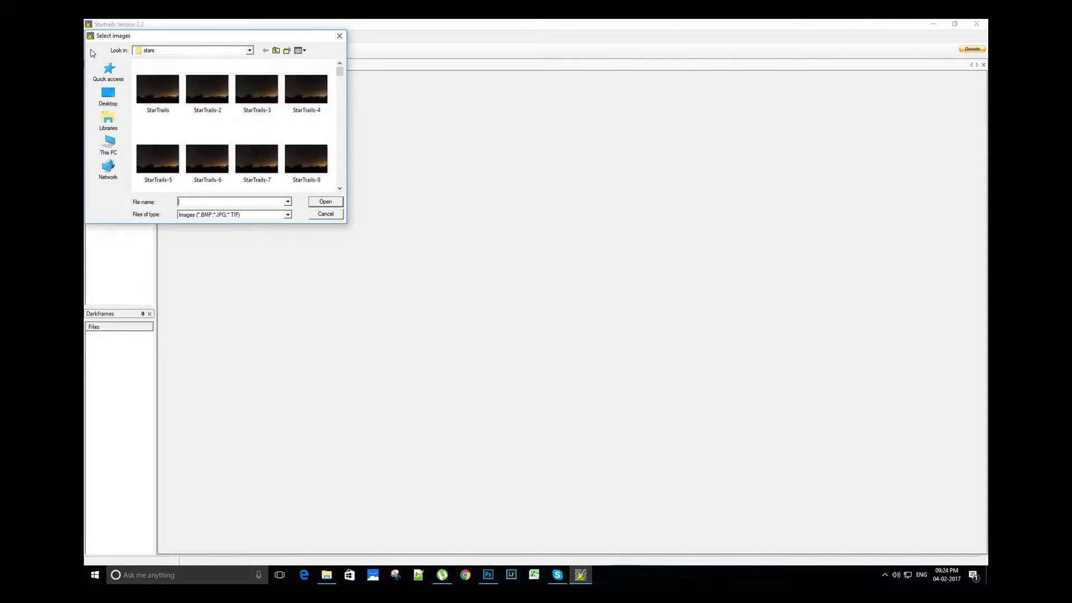
{"action": "left_click", "coordinate": [158, 89]}
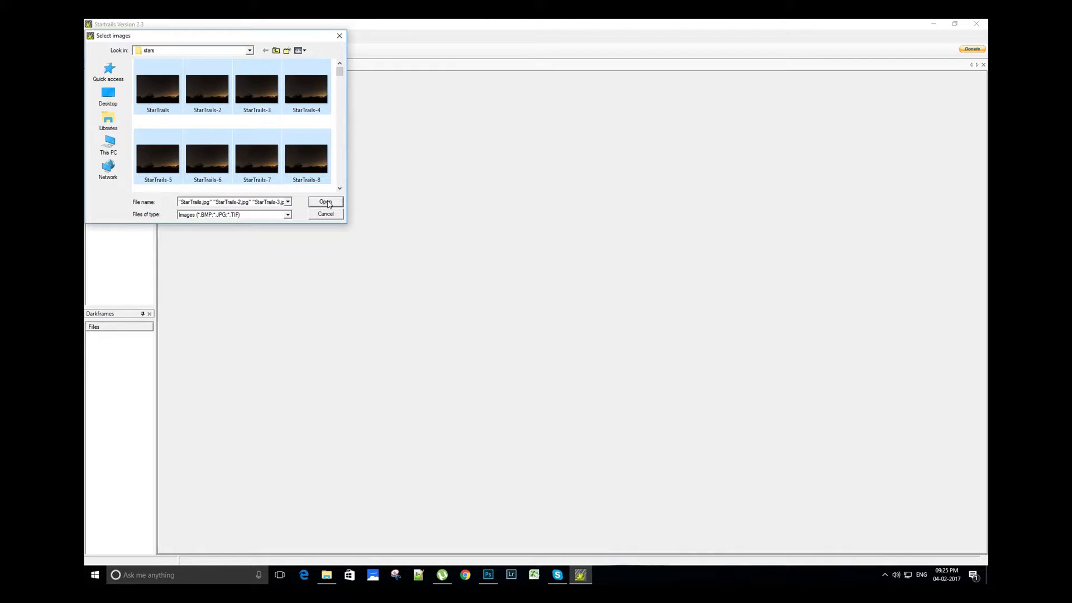
{"action": "left_click", "coordinate": [325, 202]}
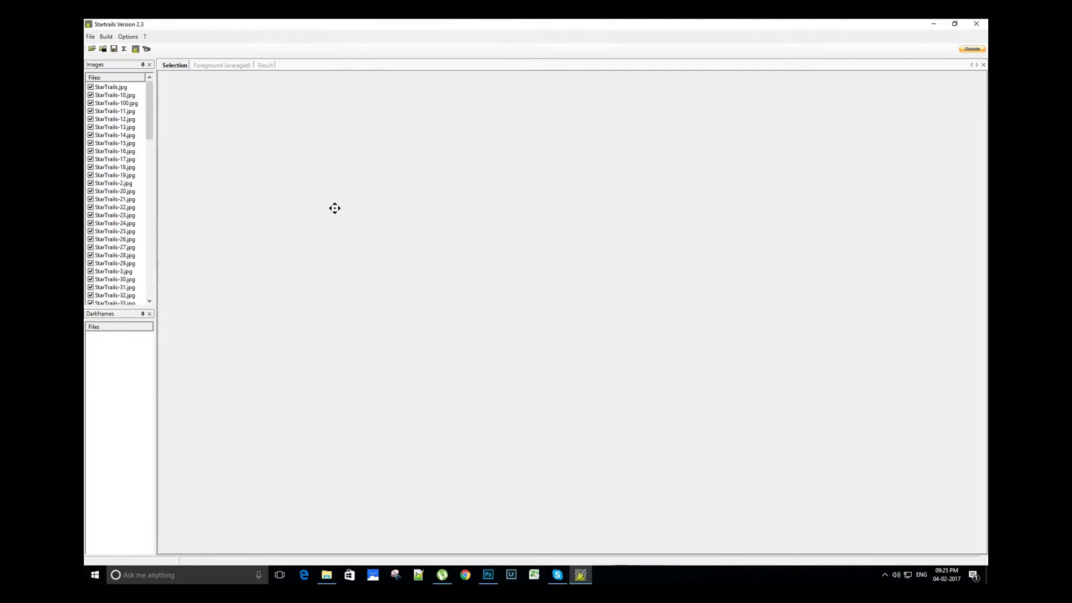
{"action": "mouse_move", "coordinate": [145, 112]}
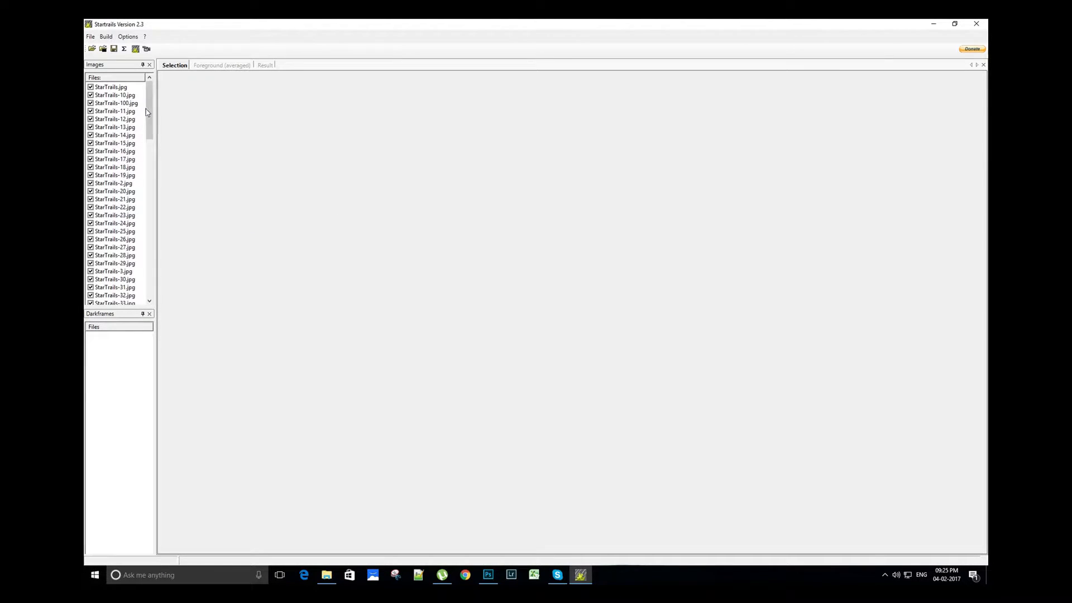
{"action": "scroll", "scroll_direction": "down", "scroll_amount": 3}
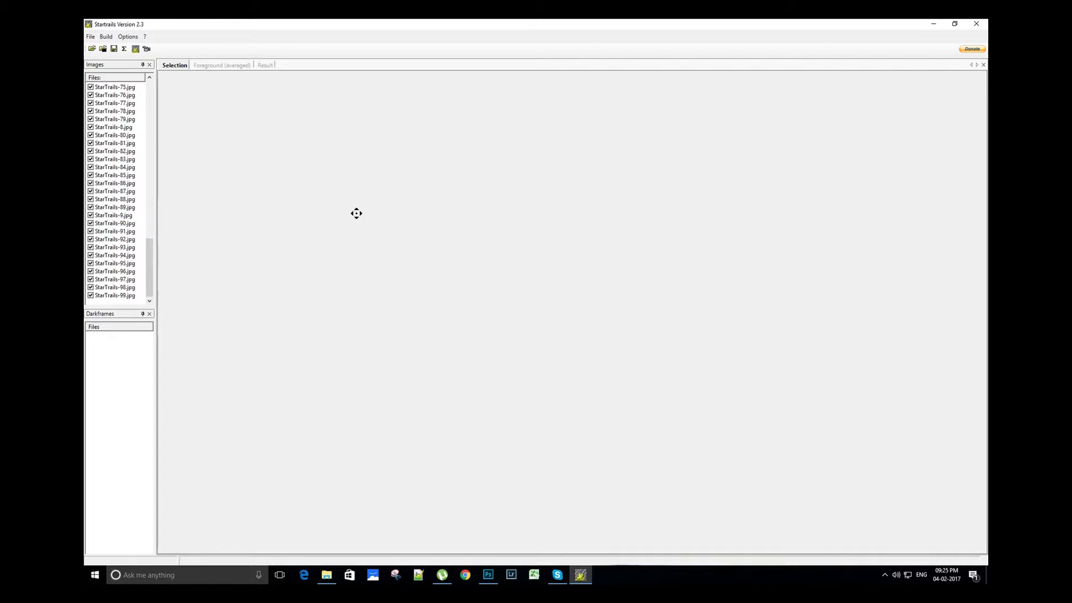
{"action": "mouse_move", "coordinate": [103, 48]}
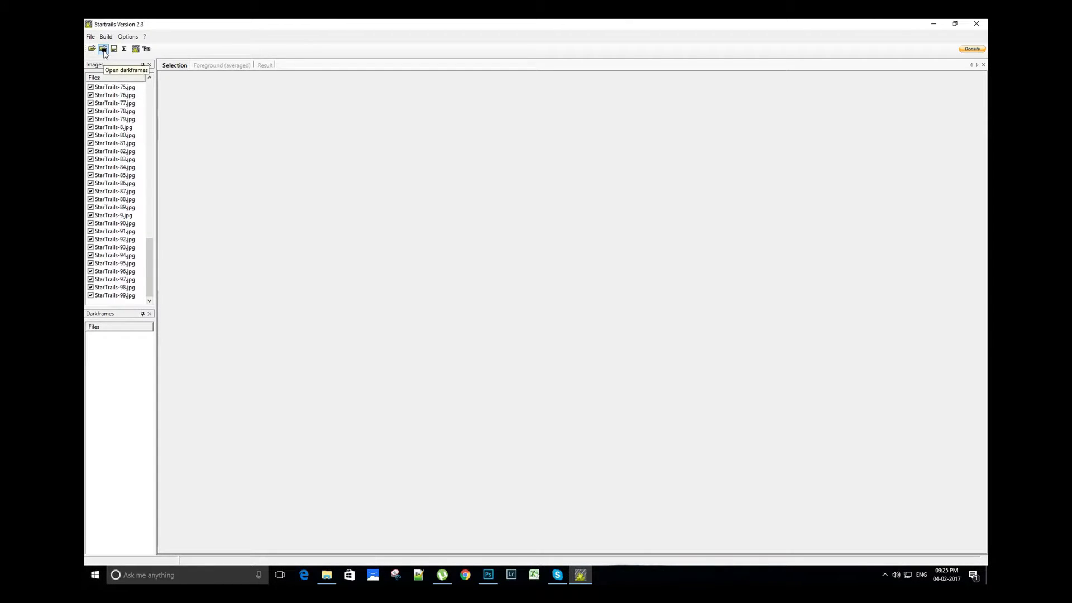
In the DarkFrames folder, check one frame's image dimensions, then select all twenty dark frames.
{"action": "left_click", "coordinate": [102, 48]}
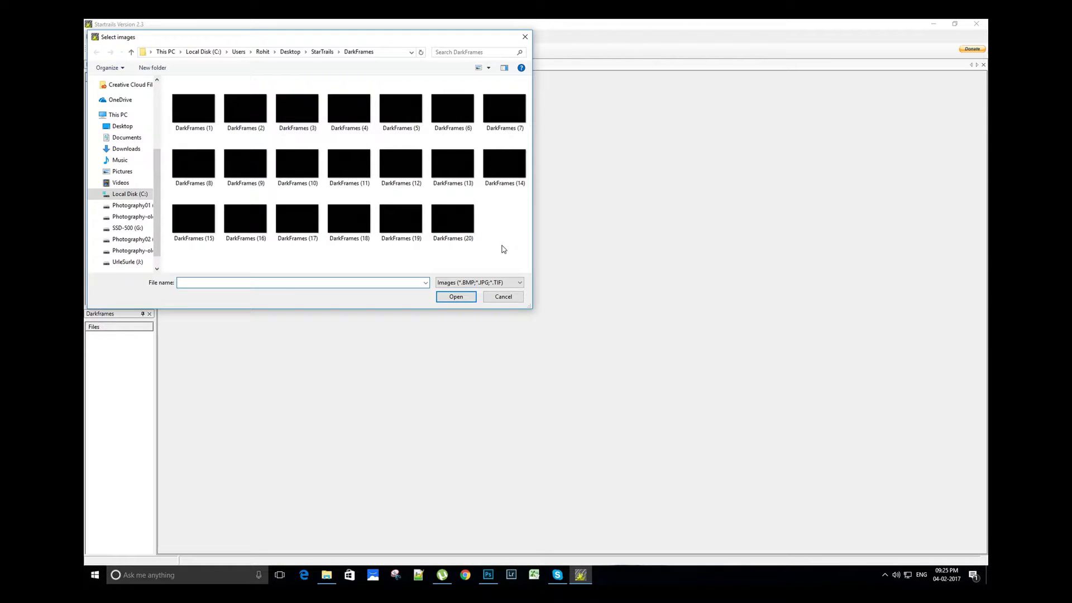
{"action": "right_click", "coordinate": [453, 219]}
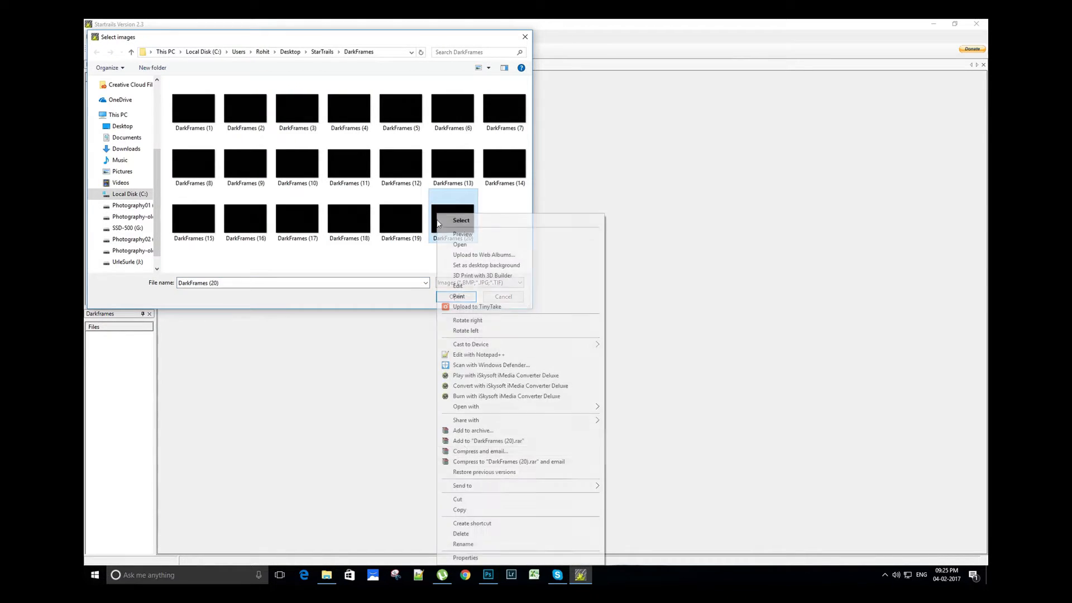
{"action": "left_click", "coordinate": [465, 558]}
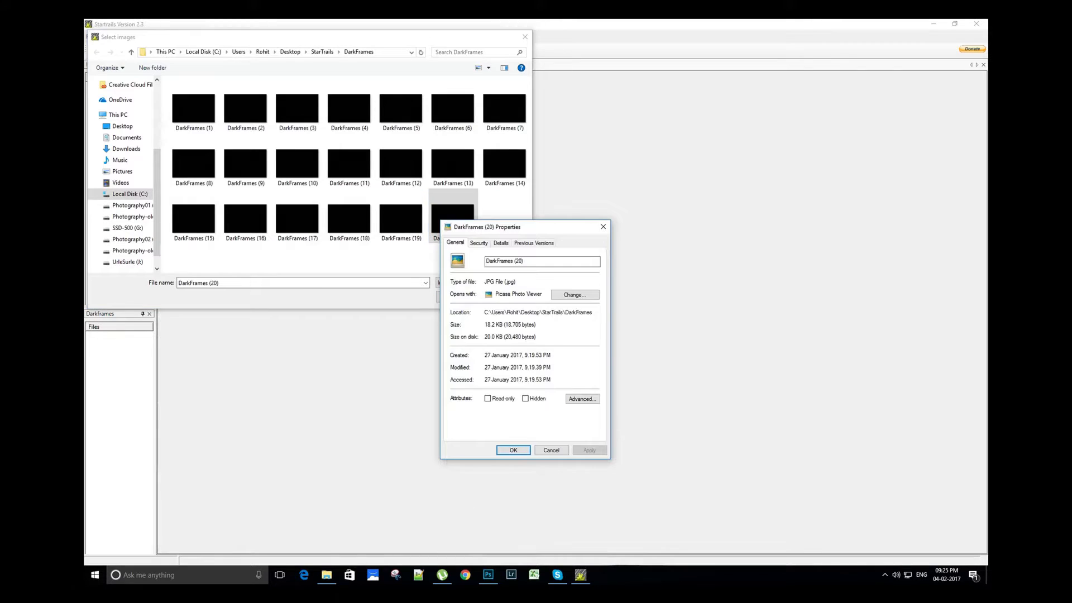
{"action": "left_click", "coordinate": [501, 243]}
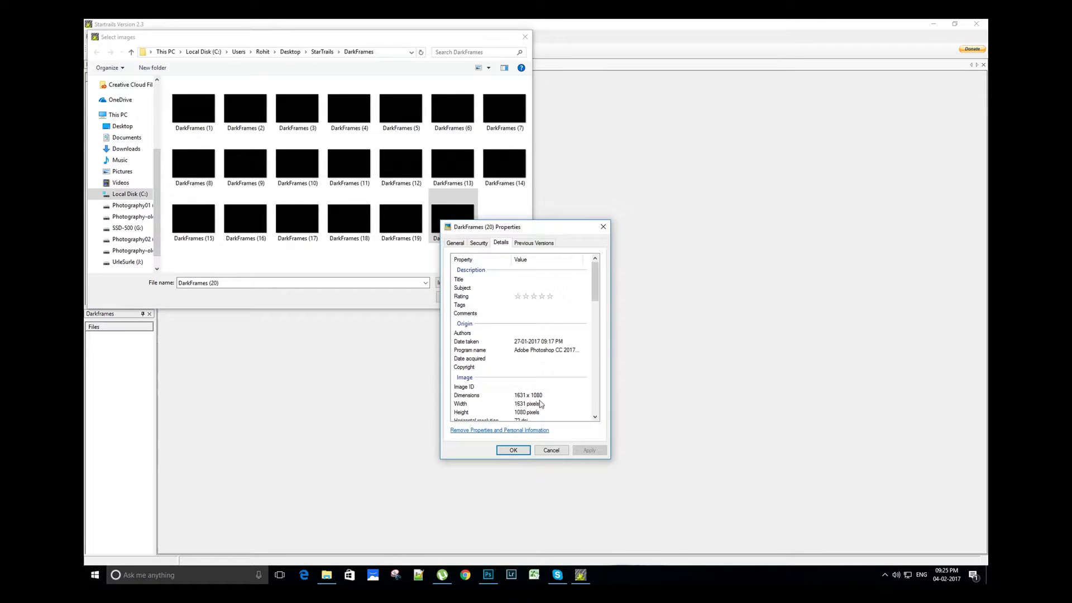
{"action": "mouse_move", "coordinate": [552, 403]}
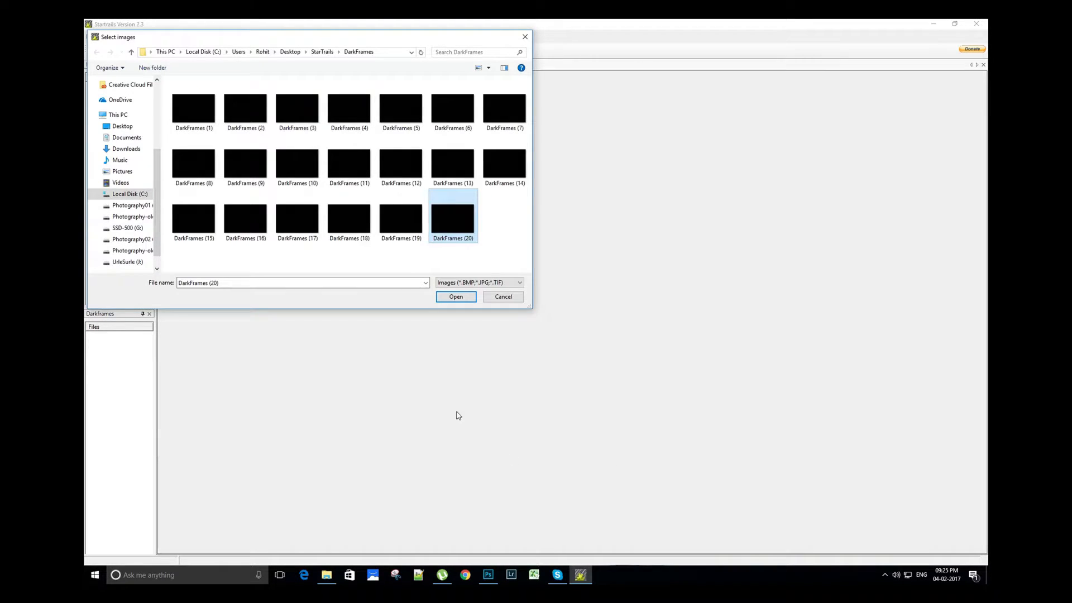
{"action": "mouse_move", "coordinate": [506, 220]}
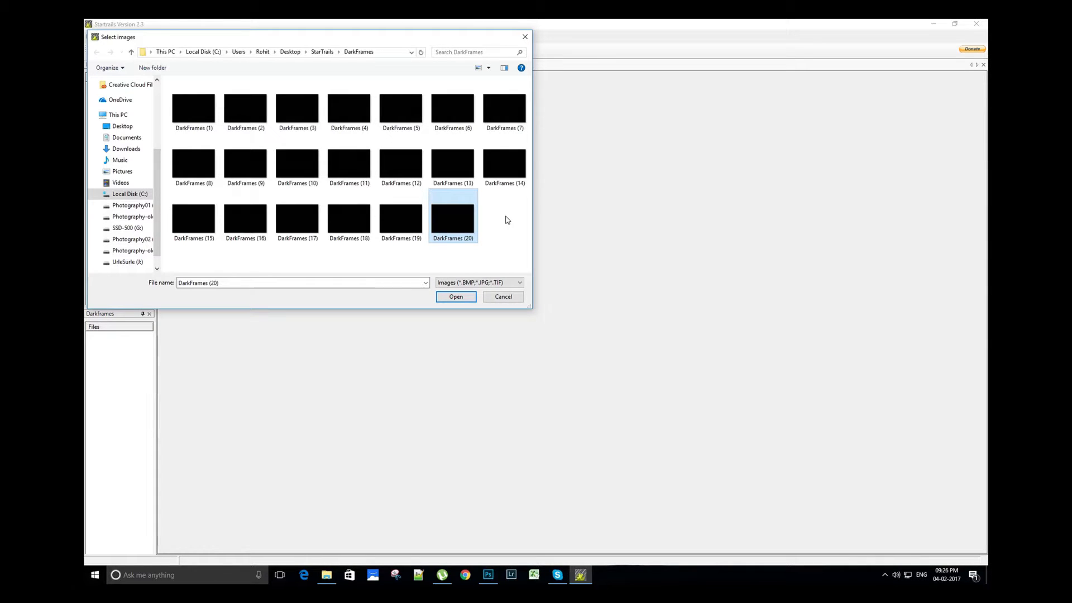
{"action": "key", "text": "ctrl+a"}
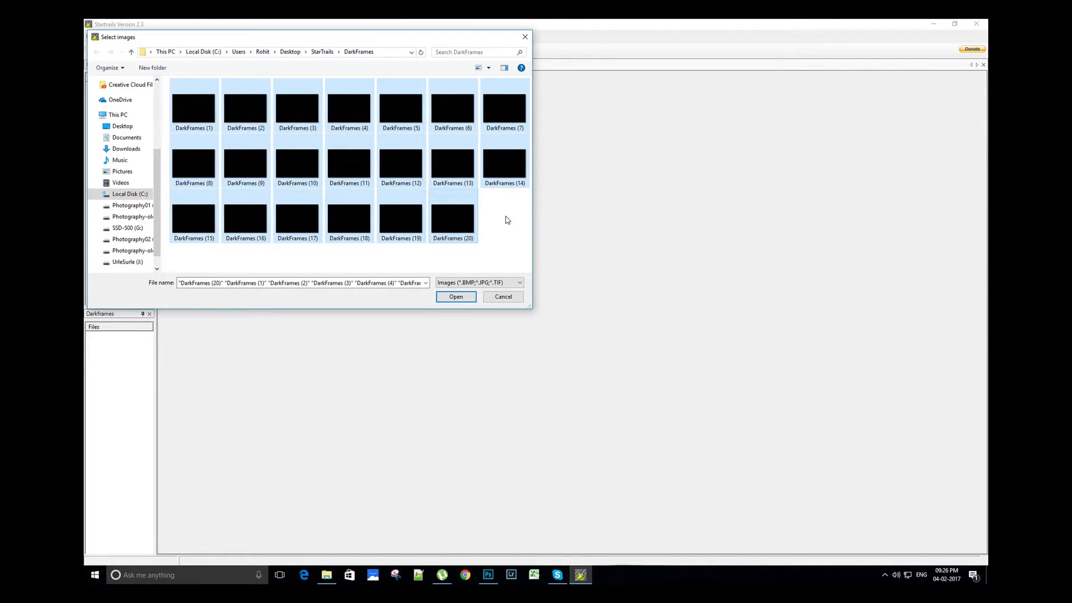
Load the twenty dark frames and start building the star trail composite.
{"action": "left_click", "coordinate": [456, 296]}
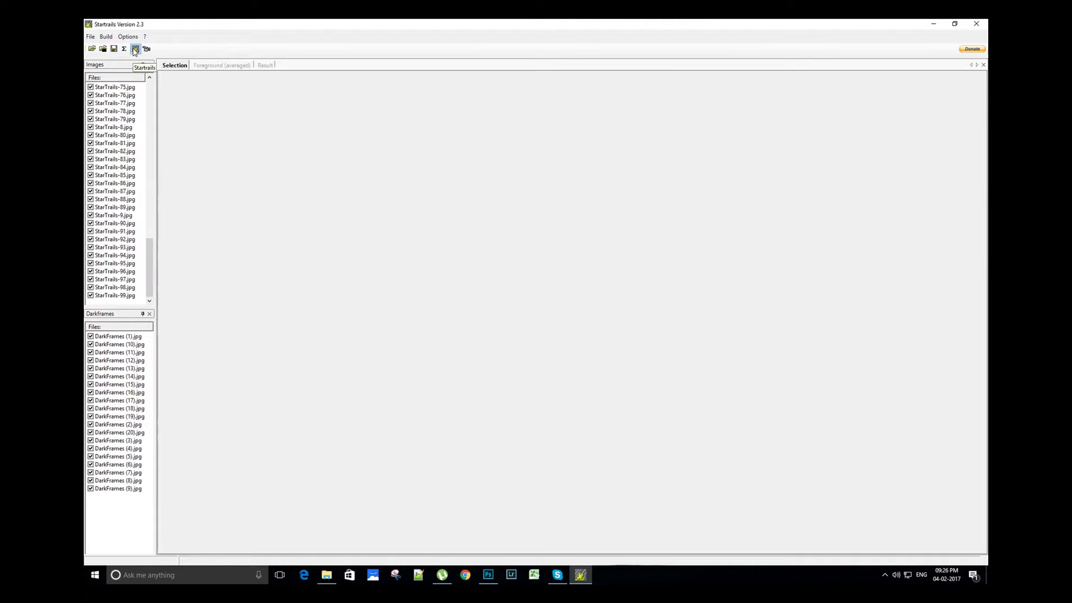
{"action": "mouse_move", "coordinate": [145, 48]}
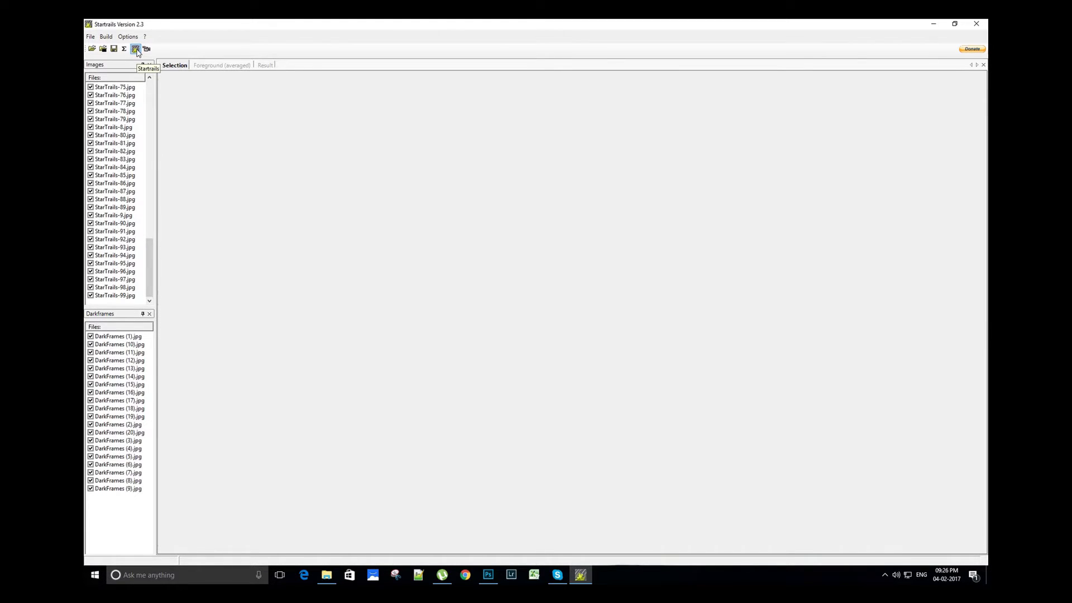
{"action": "left_click", "coordinate": [135, 48]}
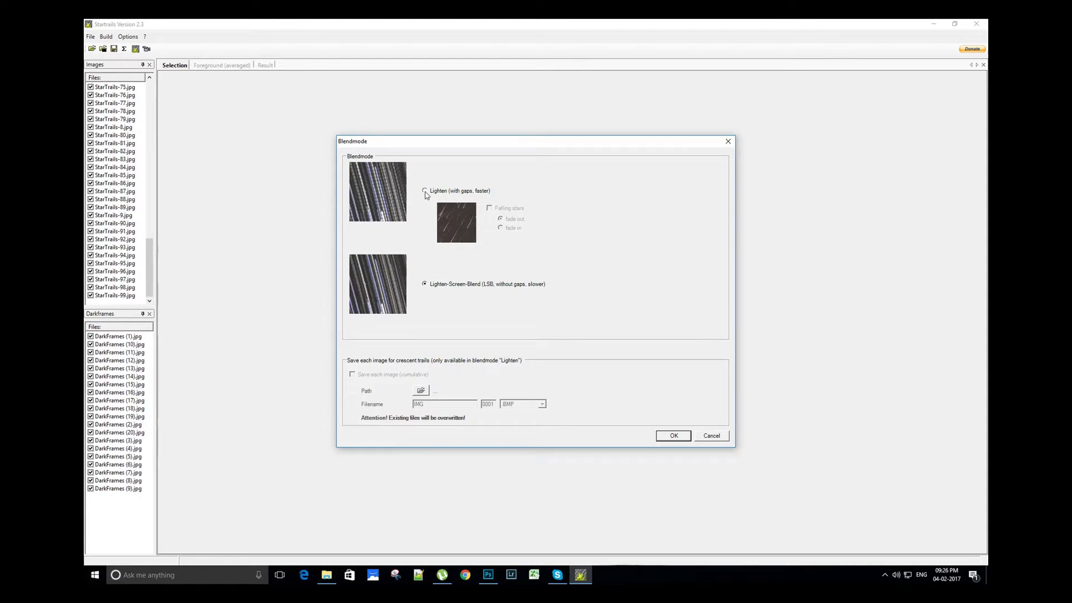
Choose Lighten (with gaps, faster) blending with Falling stars off, after trying Lighten-Screen-Blend.
{"action": "left_click", "coordinate": [425, 191]}
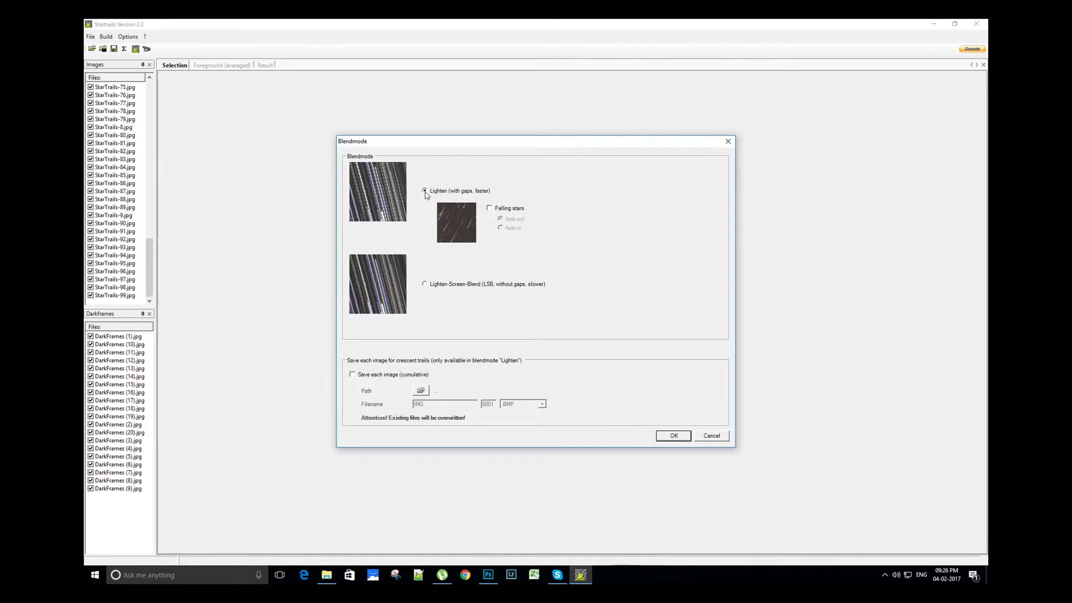
{"action": "left_click", "coordinate": [490, 208]}
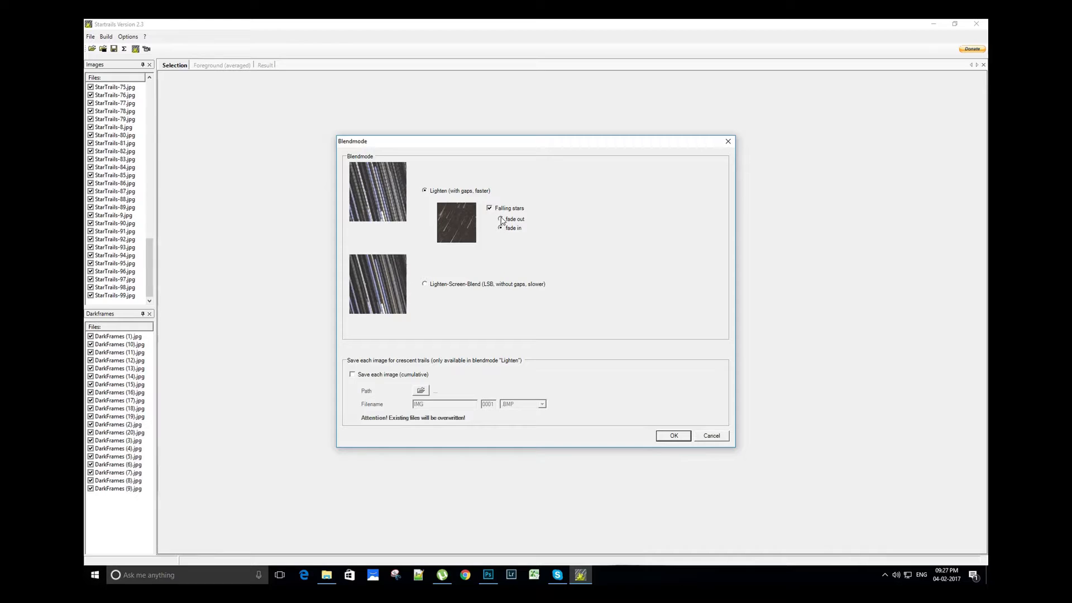
{"action": "left_click", "coordinate": [489, 207]}
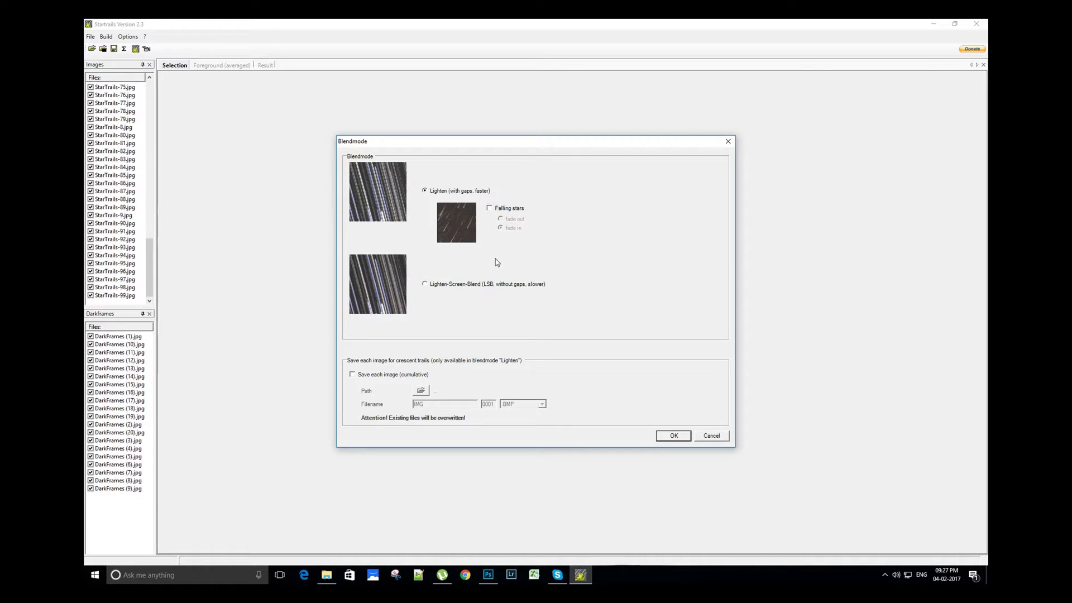
{"action": "mouse_move", "coordinate": [507, 261]}
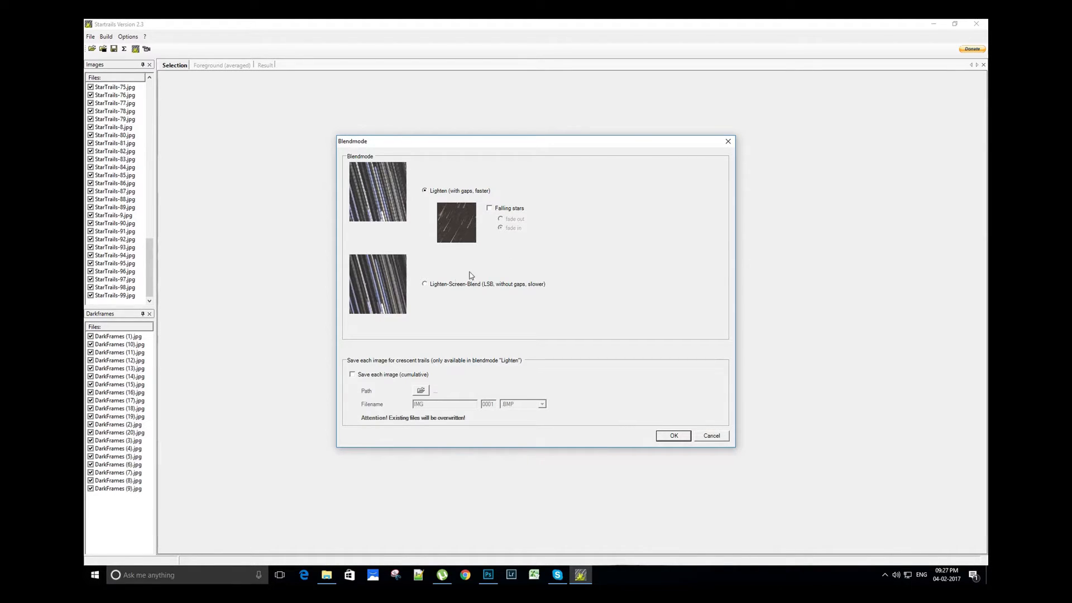
{"action": "left_click", "coordinate": [424, 283]}
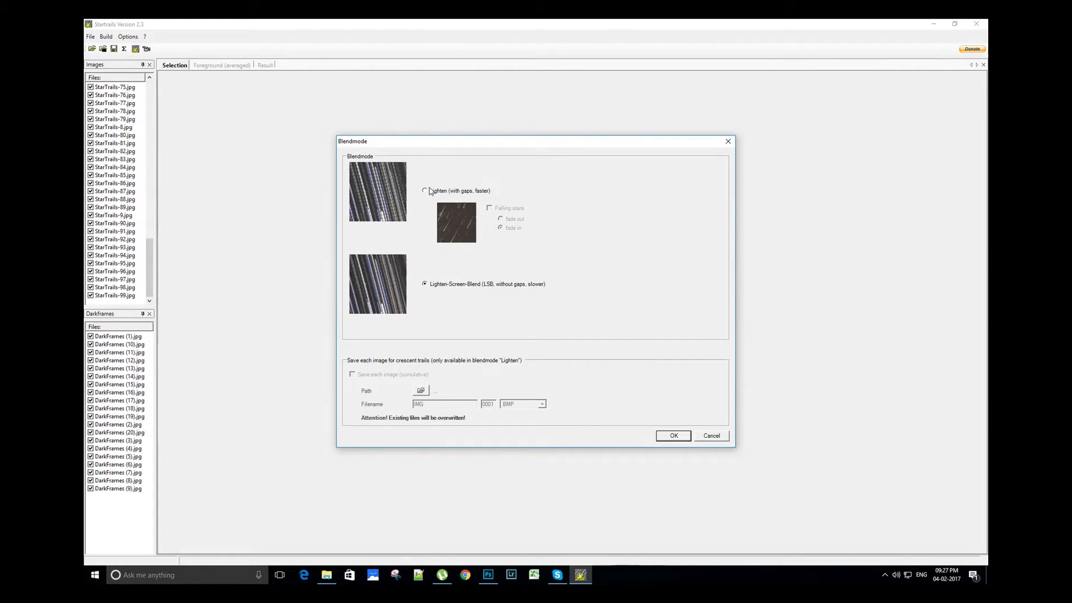
{"action": "left_click", "coordinate": [425, 191]}
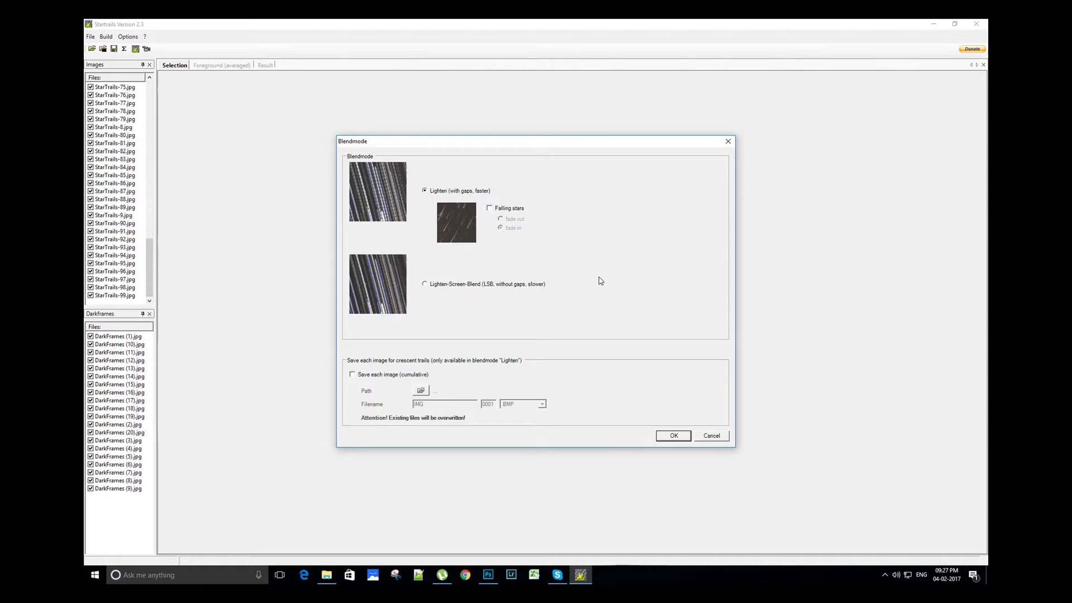
{"action": "mouse_move", "coordinate": [370, 367]}
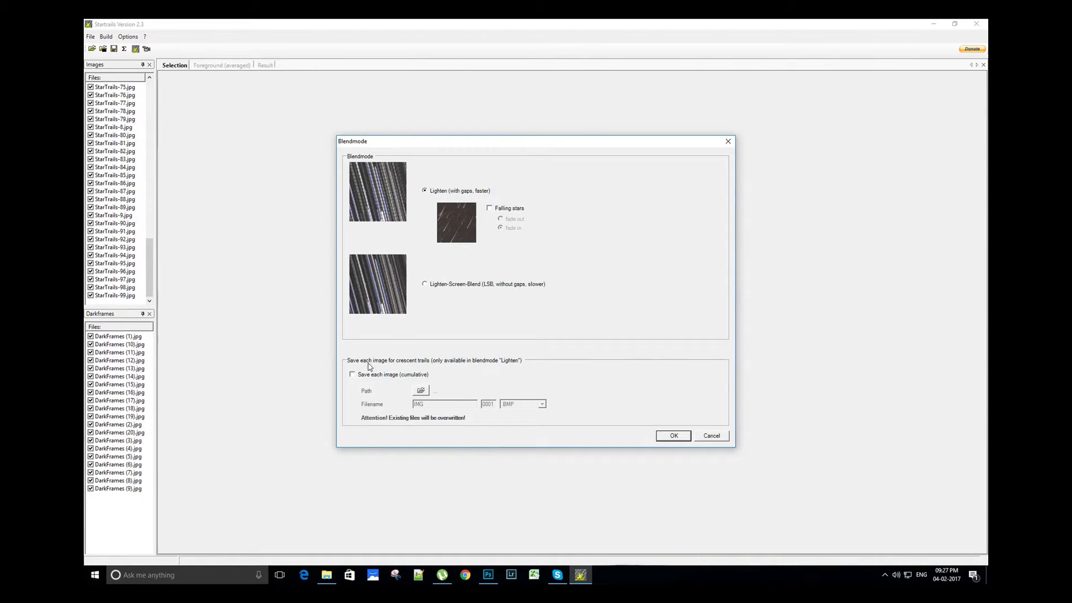
Enable saving each cumulative image to Desktop > StarTrails > CrescentTrails.
{"action": "left_click", "coordinate": [353, 374]}
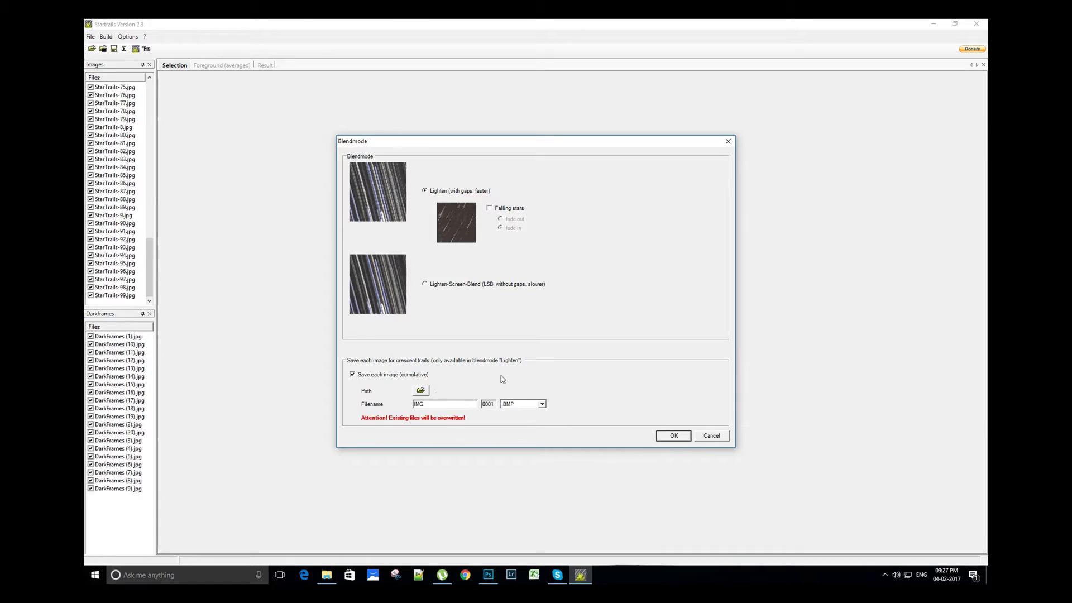
{"action": "mouse_move", "coordinate": [546, 379]}
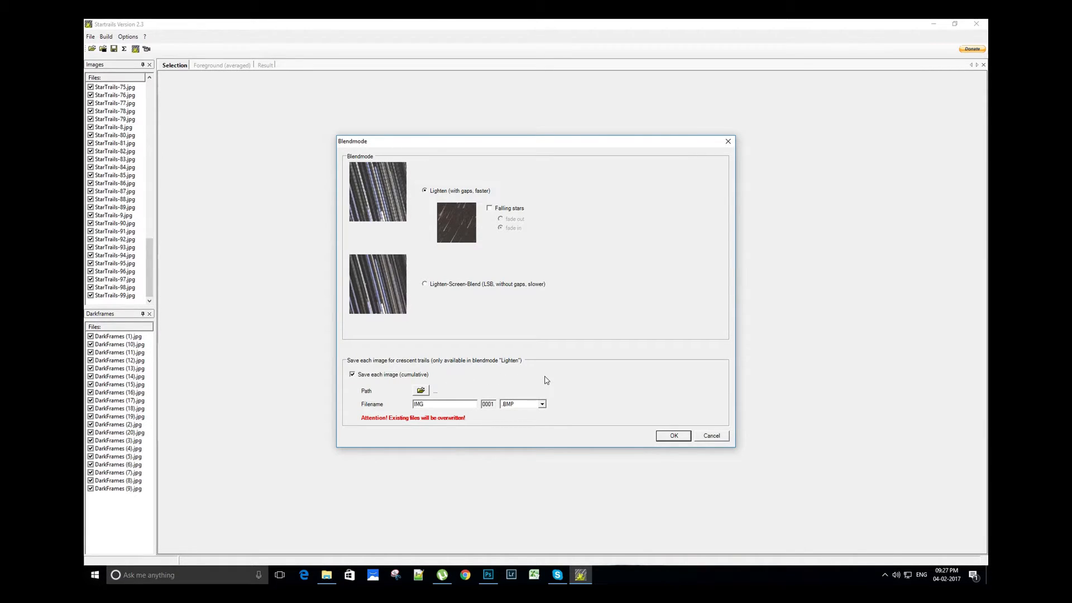
{"action": "left_click", "coordinate": [421, 391]}
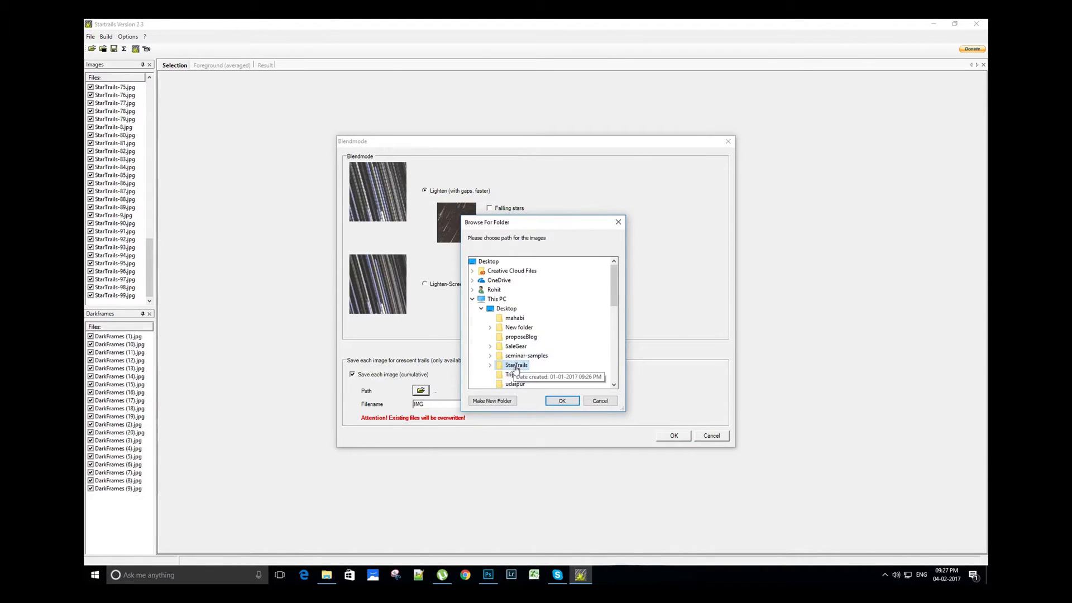
{"action": "left_click", "coordinate": [490, 364]}
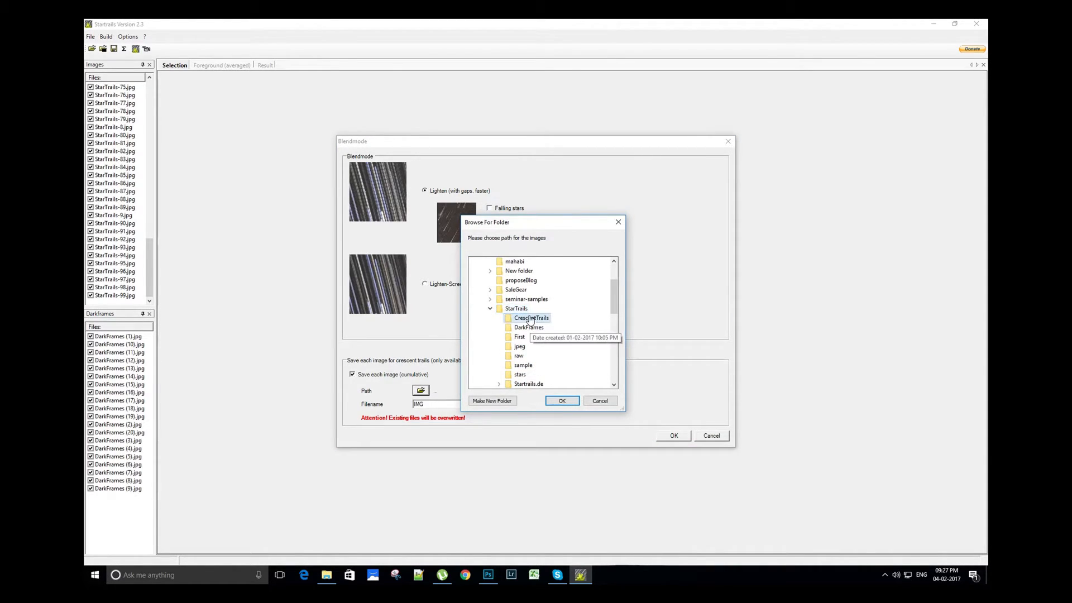
{"action": "left_click", "coordinate": [562, 400]}
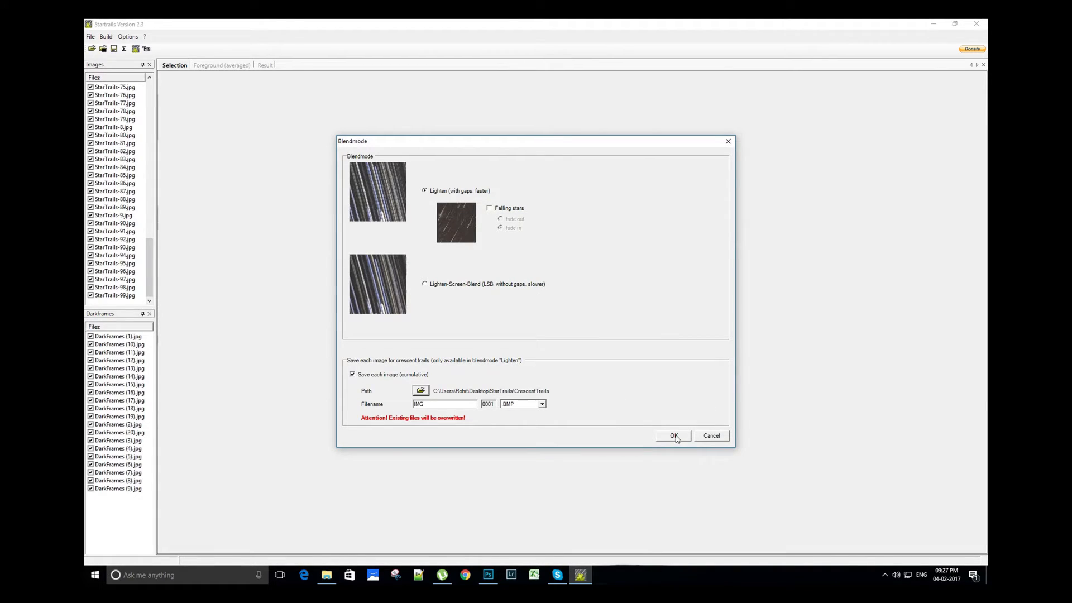
Build the star-trail composite with these settings and save the finished image.
{"action": "left_click", "coordinate": [673, 436]}
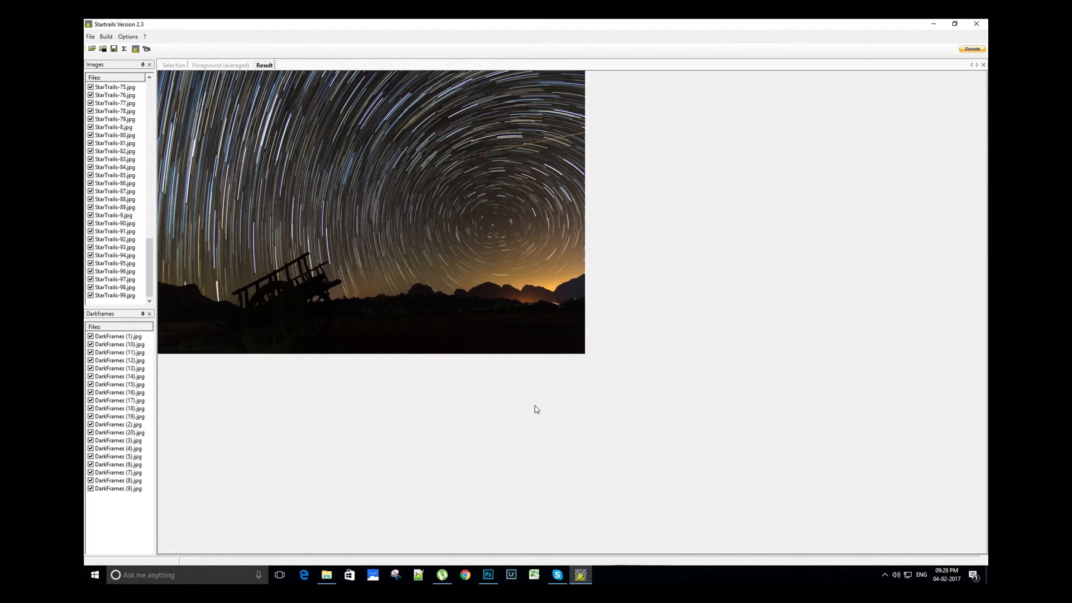
{"action": "mouse_move", "coordinate": [254, 212]}
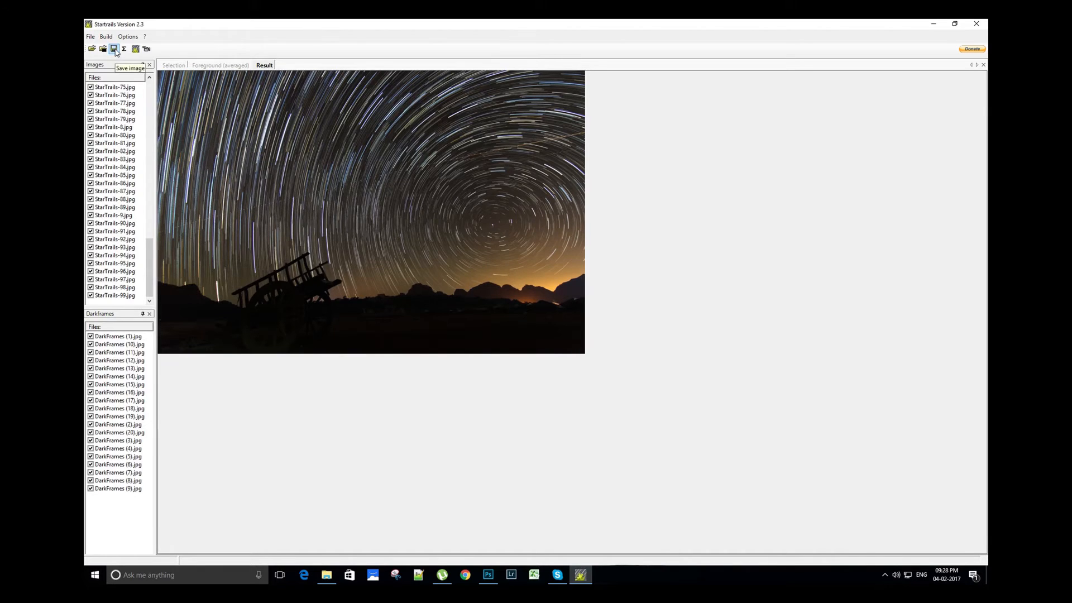
{"action": "left_click", "coordinate": [112, 48]}
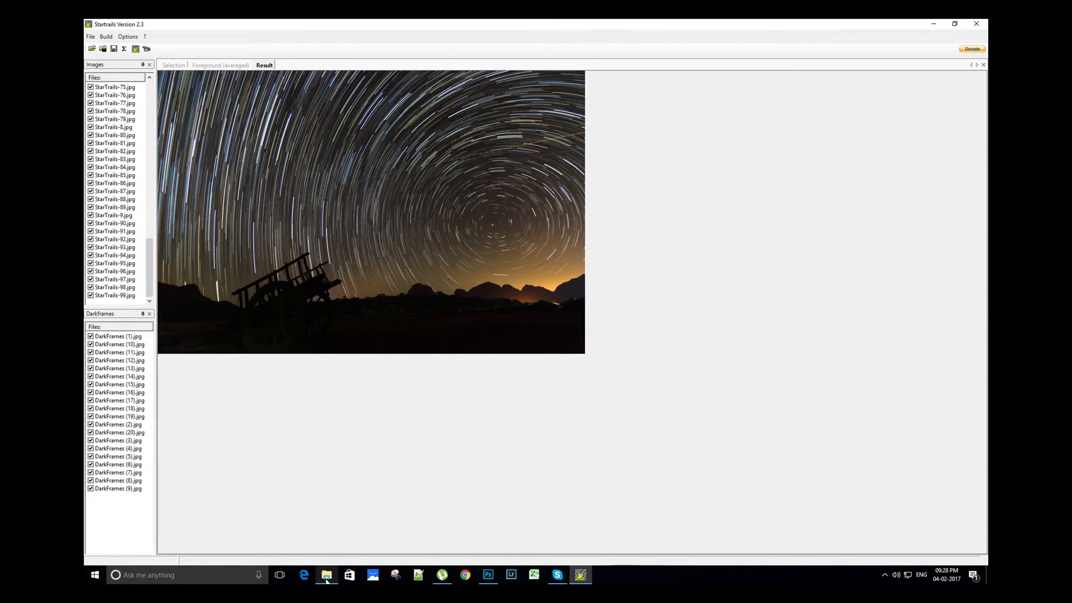
Browse to the CrescentTrails folder in File Explorer.
{"action": "left_click", "coordinate": [326, 574]}
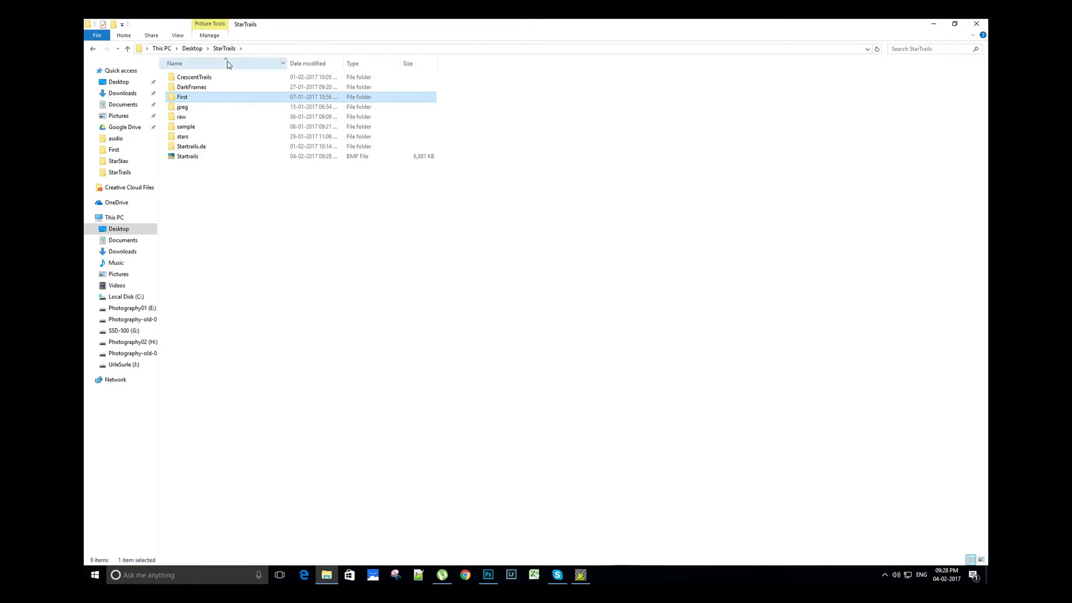
{"action": "double_click", "coordinate": [194, 77]}
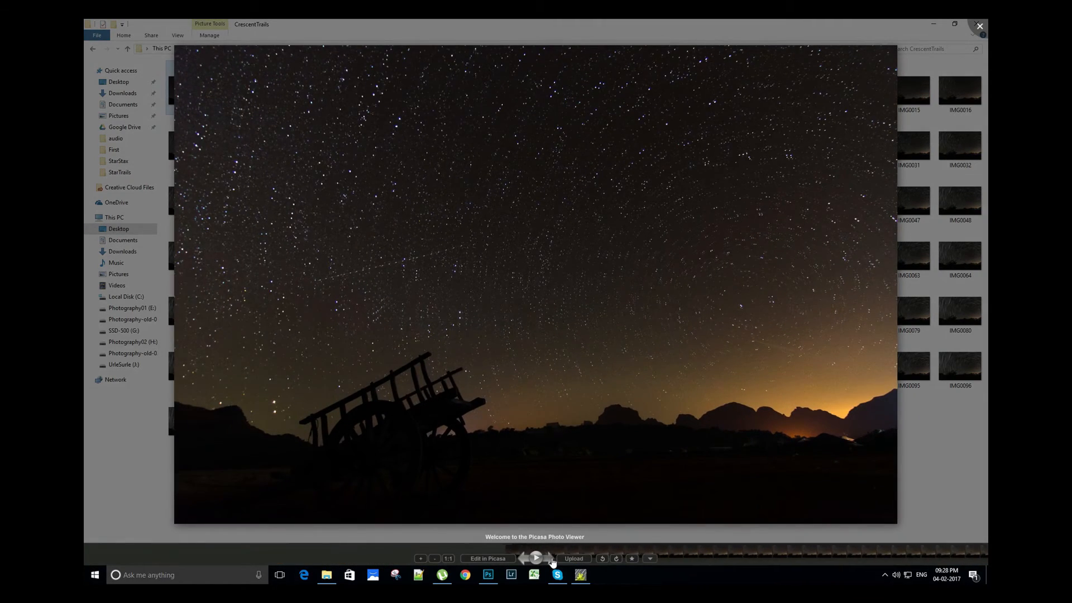
Step through the crescent sequence frames in the viewer, then close it.
{"action": "left_click", "coordinate": [536, 558]}
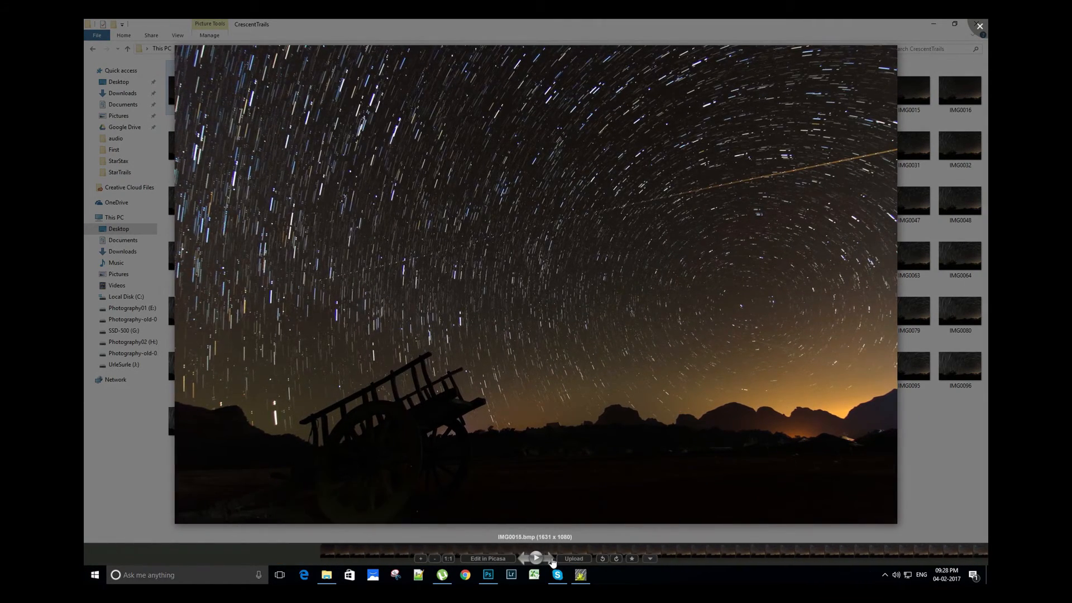
{"action": "left_click", "coordinate": [536, 558]}
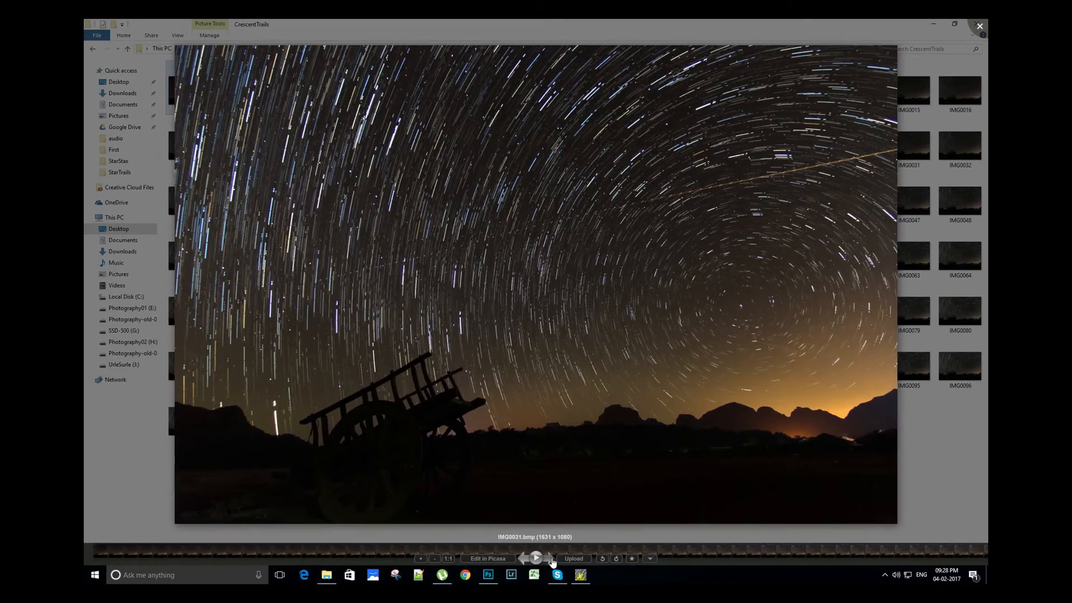
{"action": "left_click", "coordinate": [536, 558]}
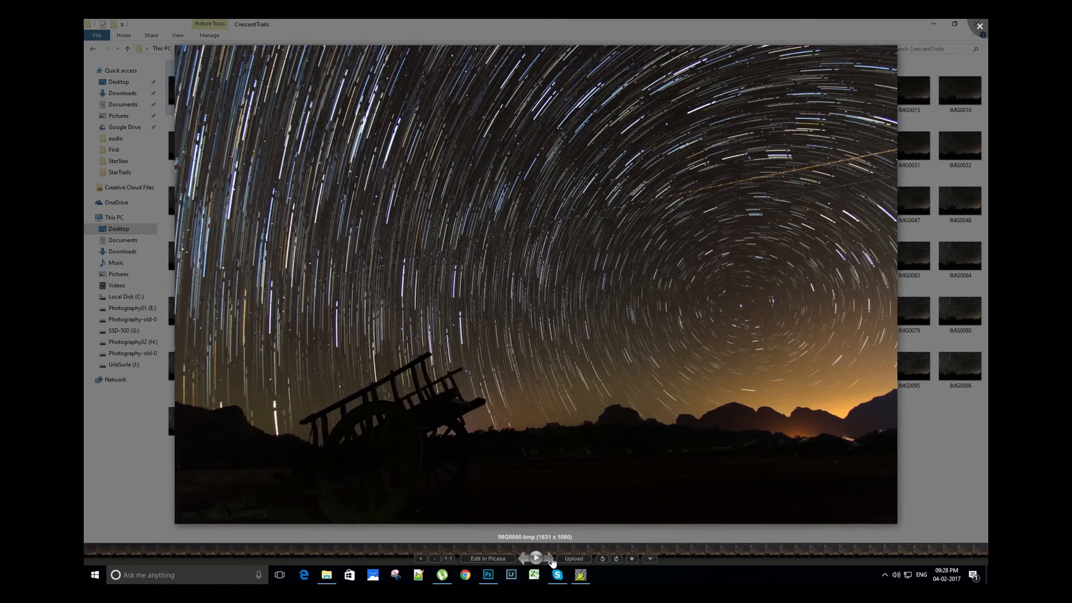
{"action": "left_click", "coordinate": [547, 560]}
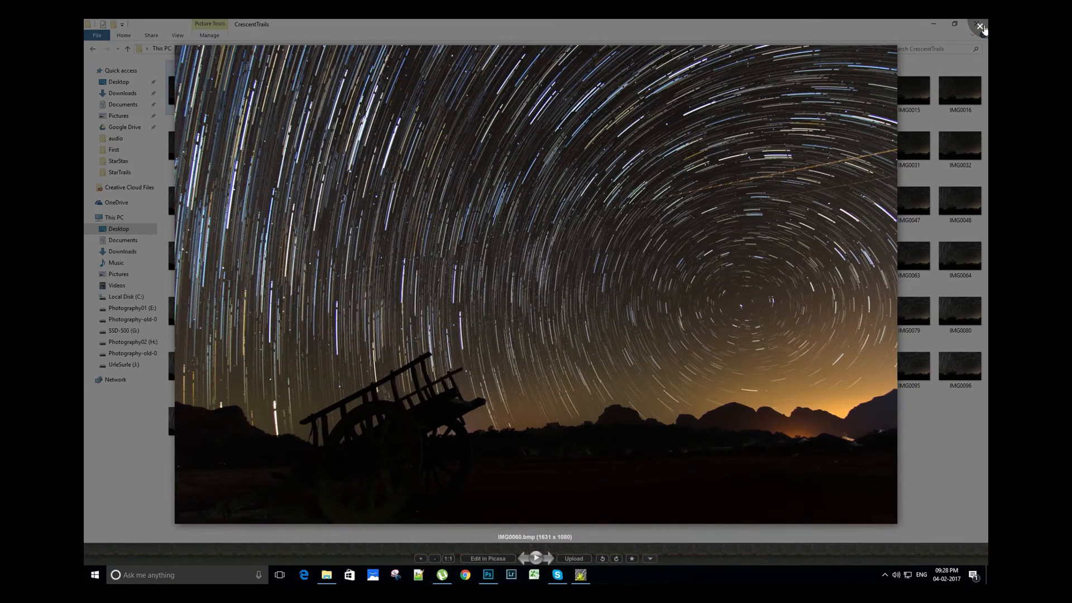
{"action": "left_click", "coordinate": [981, 26]}
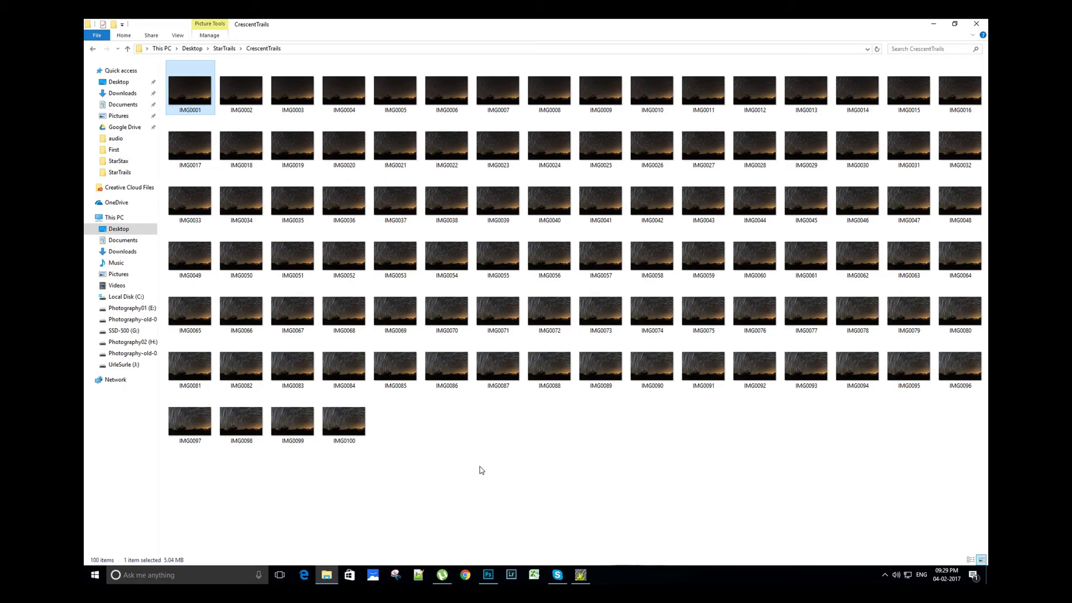
View the saved Startrails.bmp composite from the StarTrails folder.
{"action": "left_click", "coordinate": [224, 48]}
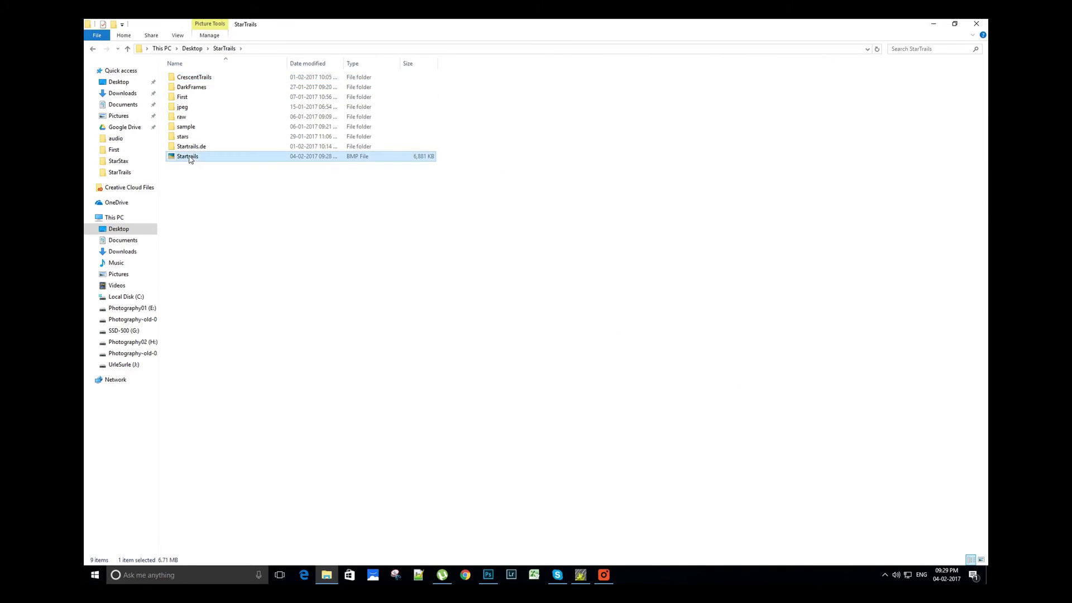
{"action": "double_click", "coordinate": [187, 156]}
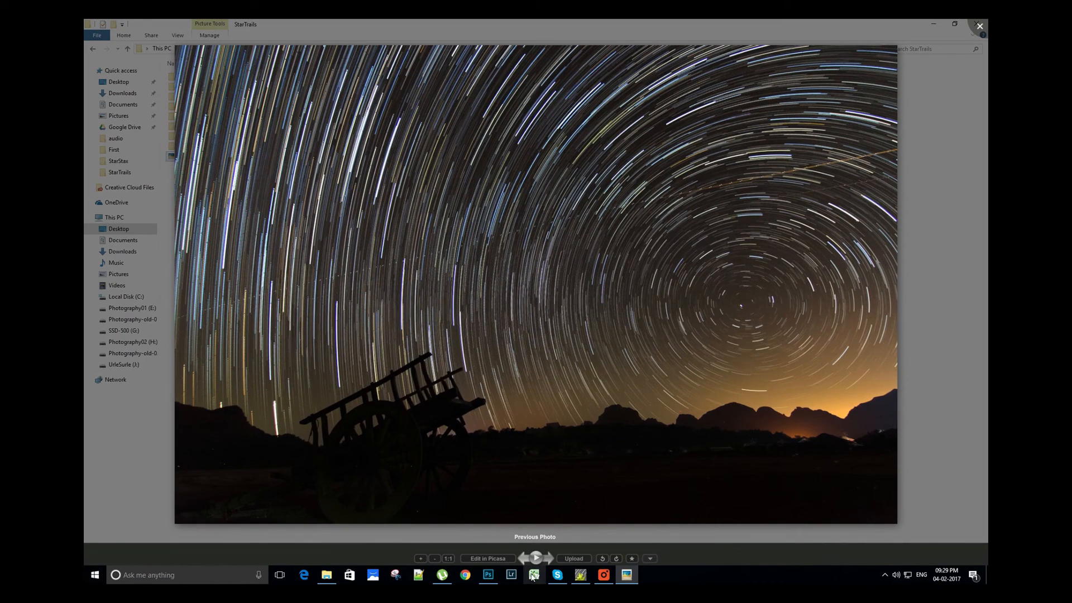